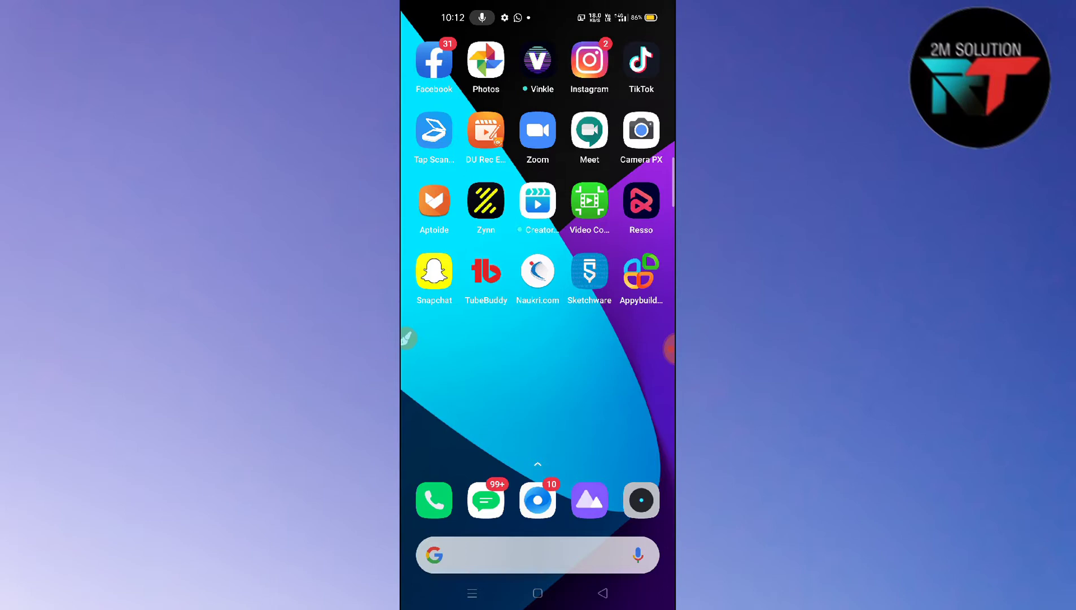
- Swipe across the home screen pages and launch the Snapchat app
scroll("left", 3)
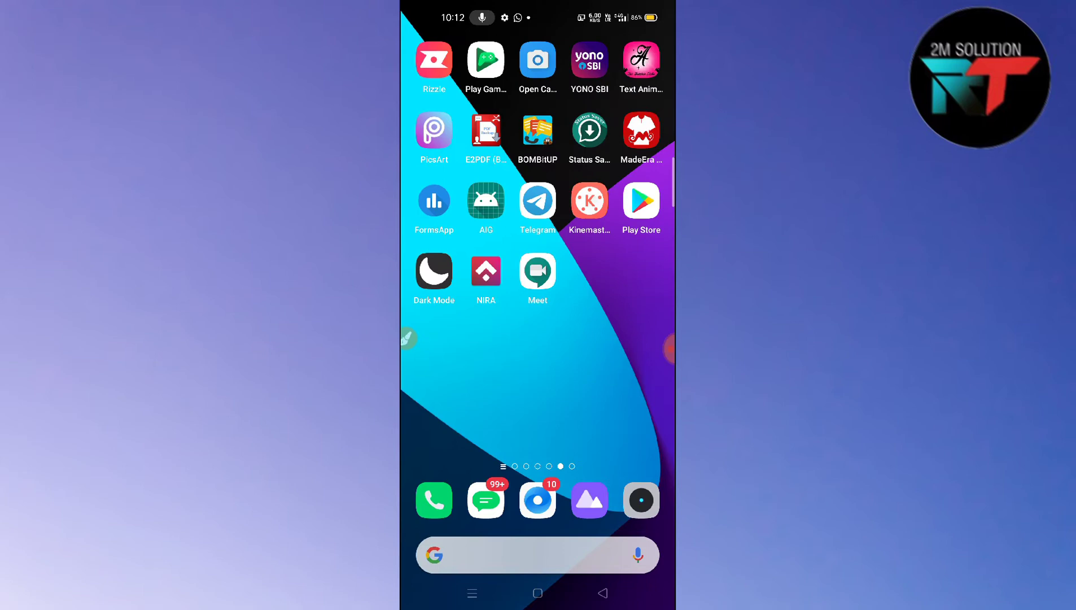
scroll("left", 3)
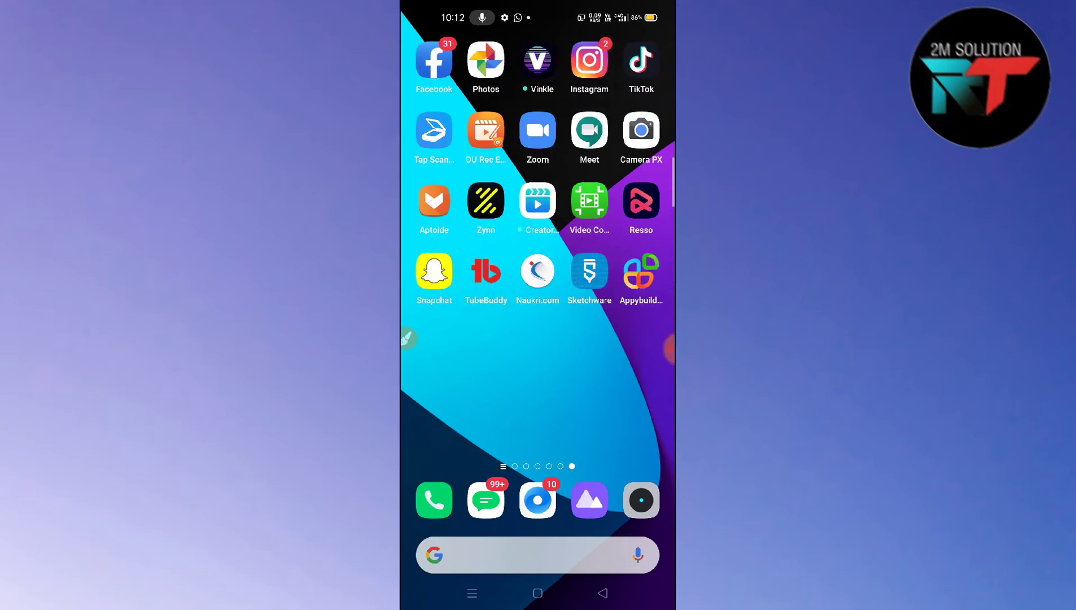
left_click(434, 270)
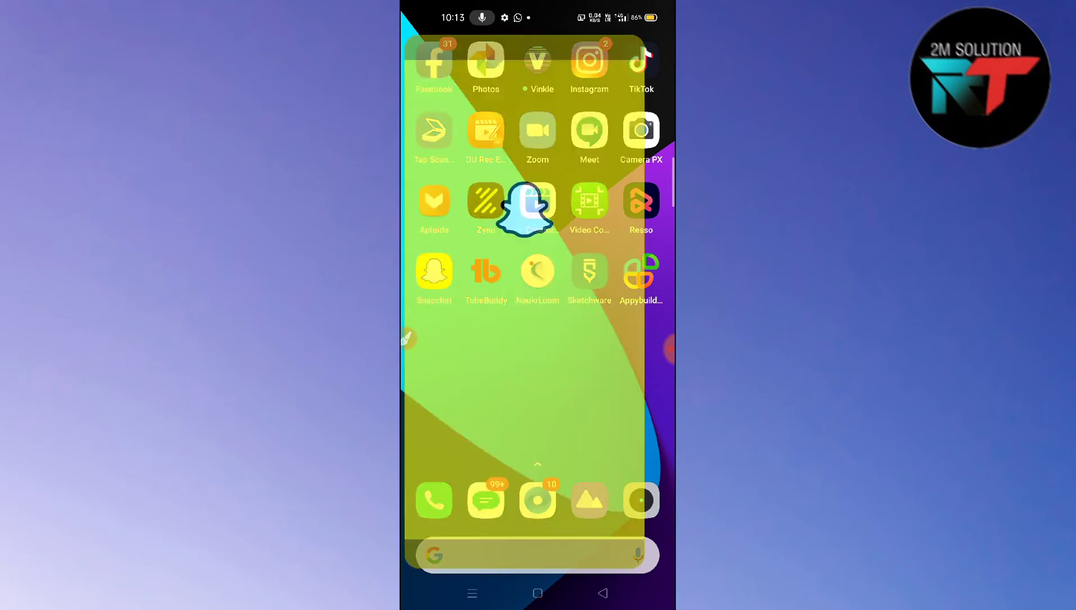
- From the camera, enter the lens carousel and reach the Explore lens gallery
left_click(538, 205)
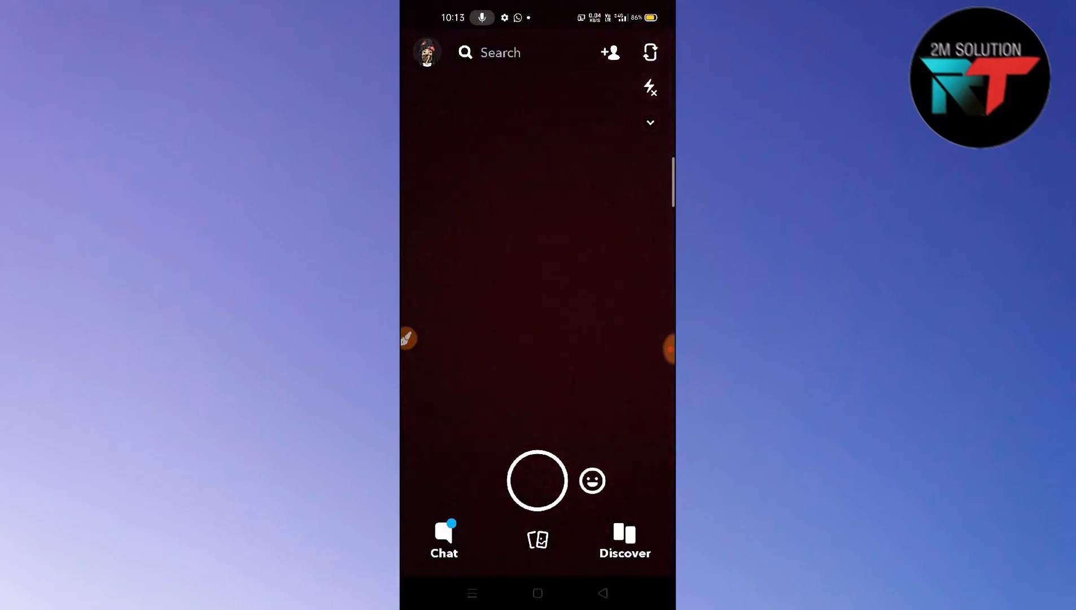
left_click(591, 480)
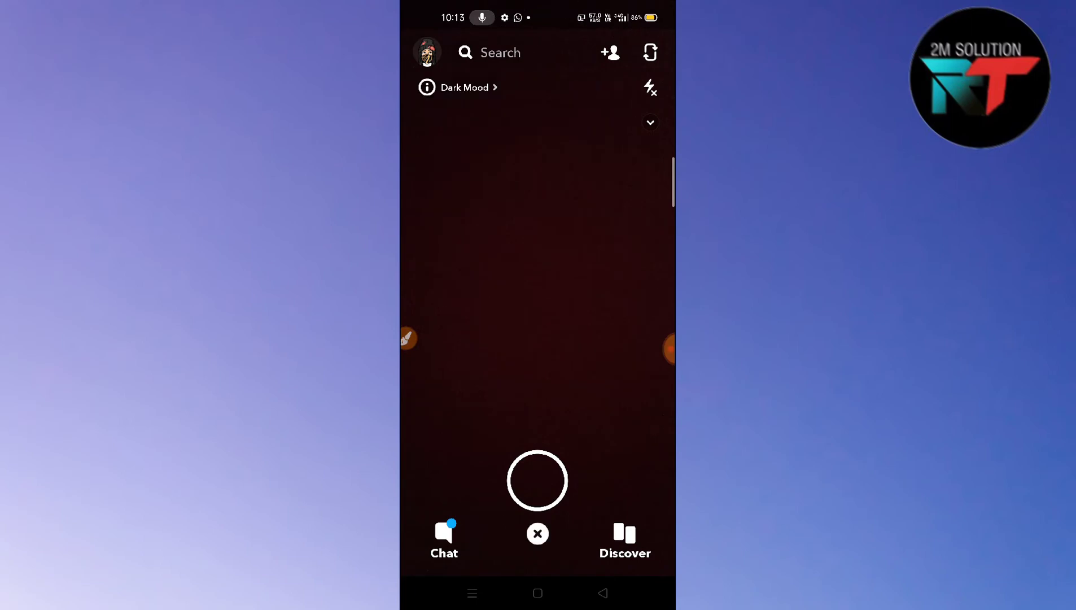
left_click(650, 122)
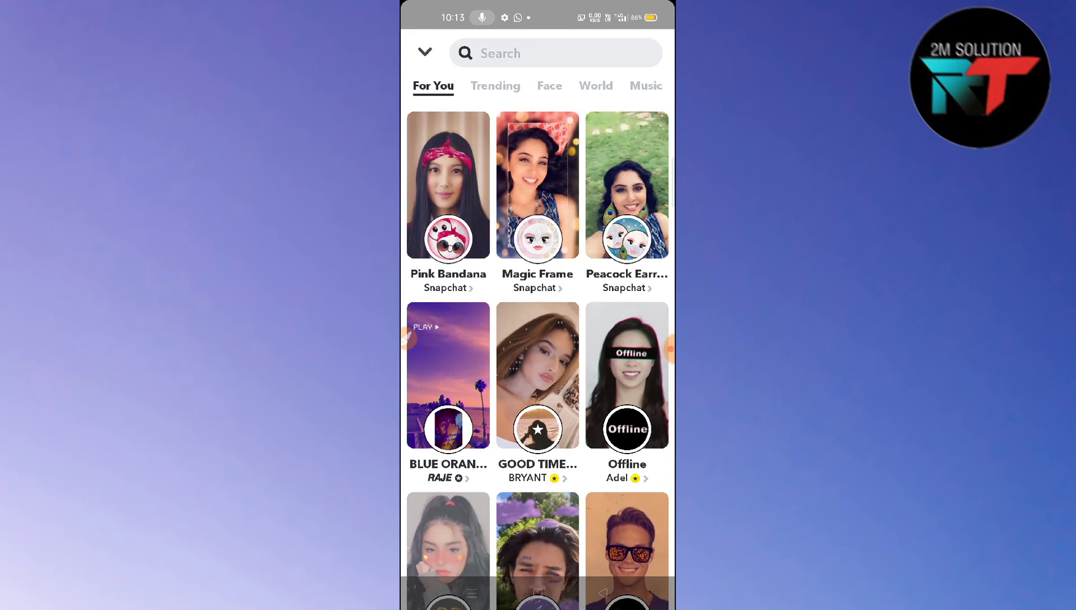
- Pick the Truths lens from Trending and trigger a pink truth question above the face
left_click(494, 85)
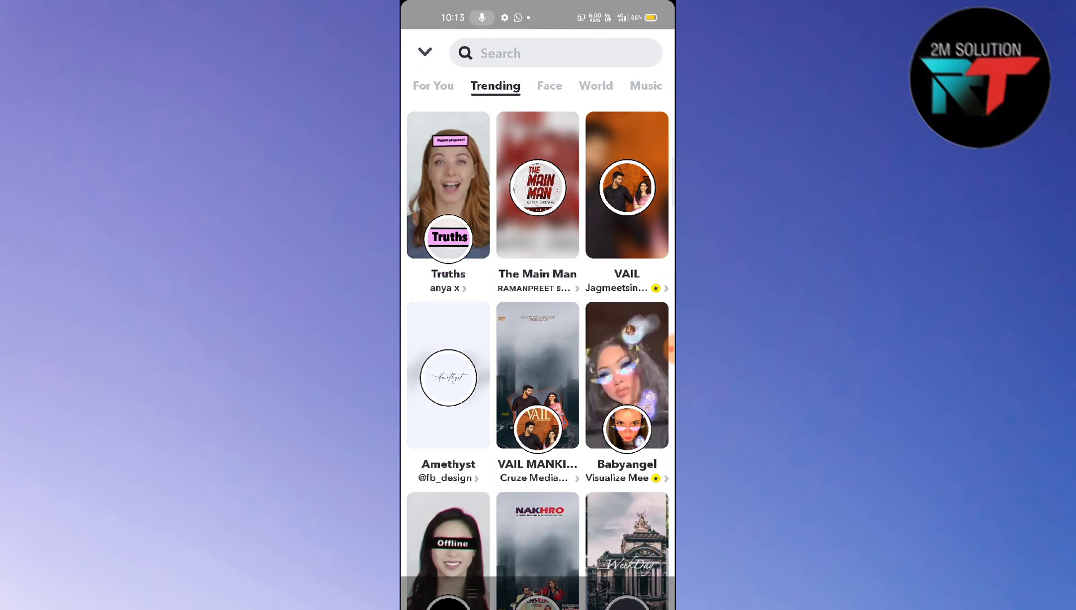
left_click(449, 185)
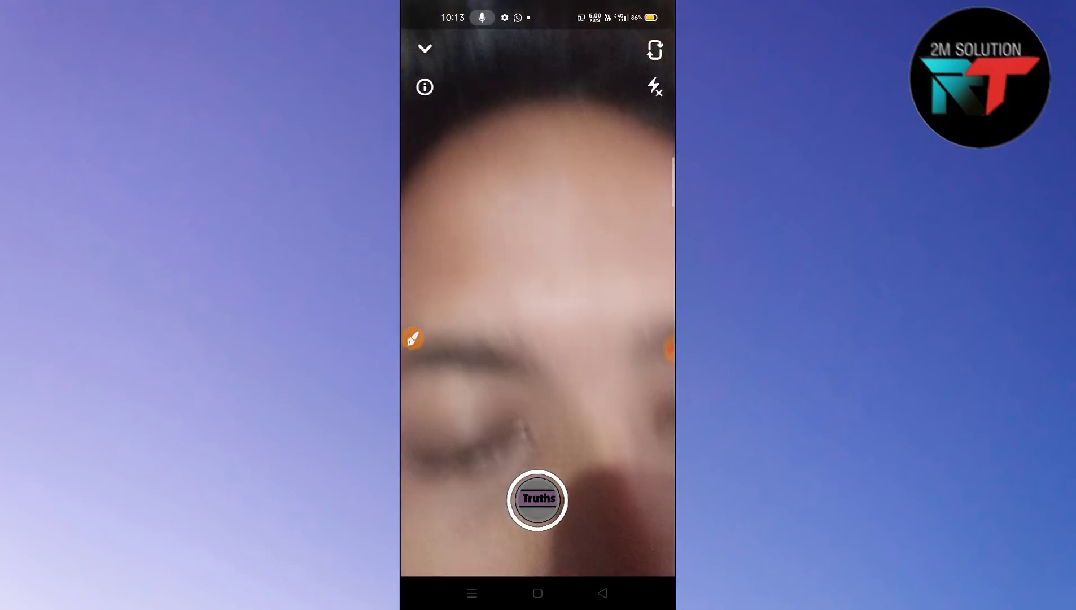
left_click(538, 498)
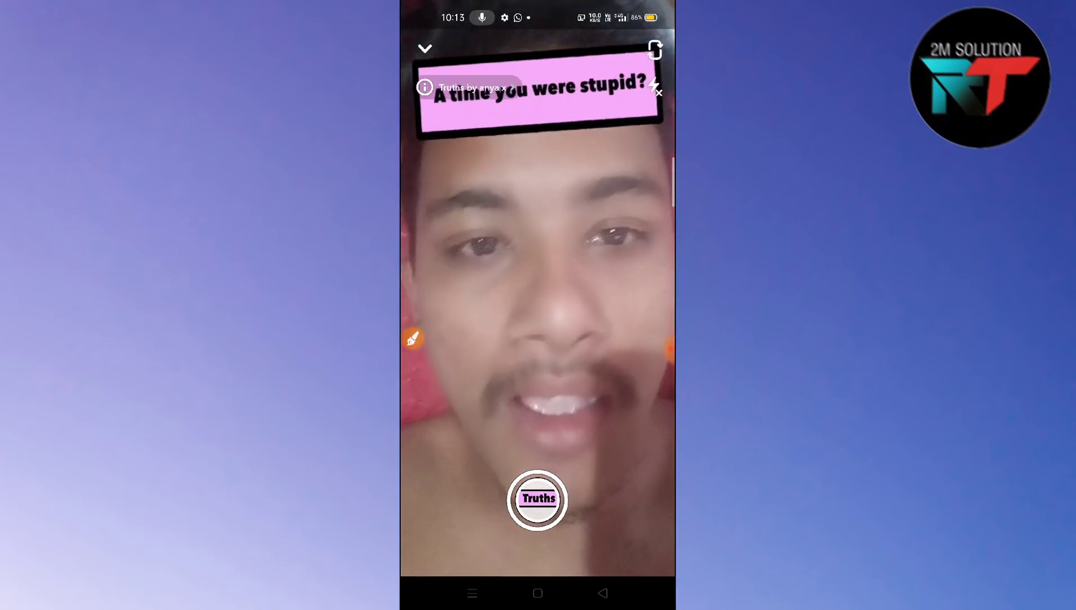